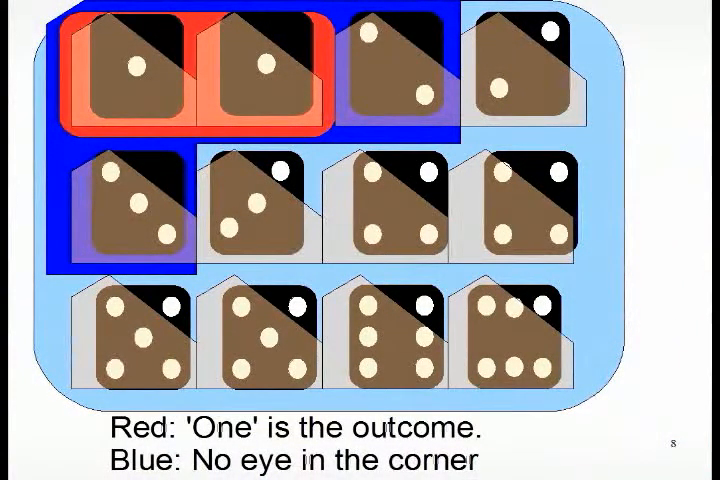
# Advance from the dice outcomes slide to the Venn diagram of rain within overcast
pyautogui.press('right')
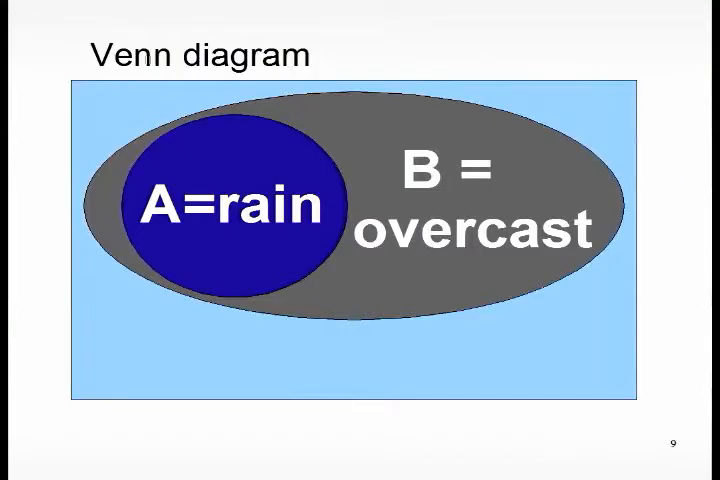